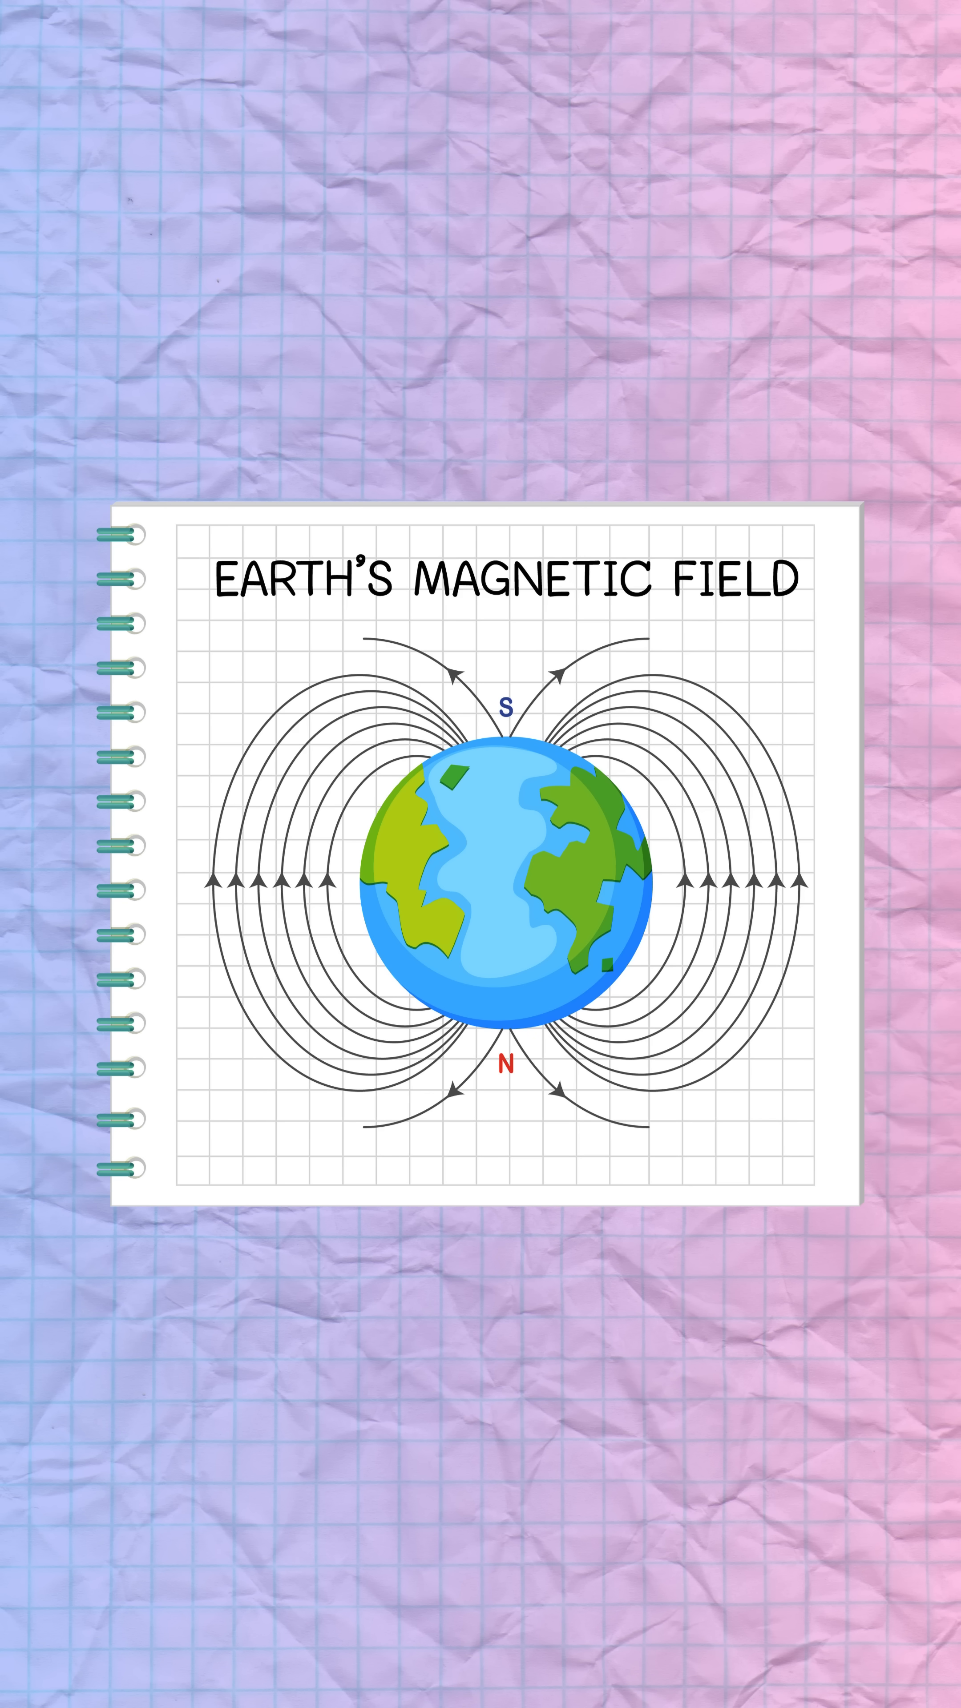
{"action": "scroll", "scroll_direction": "down", "scroll_amount": 3}
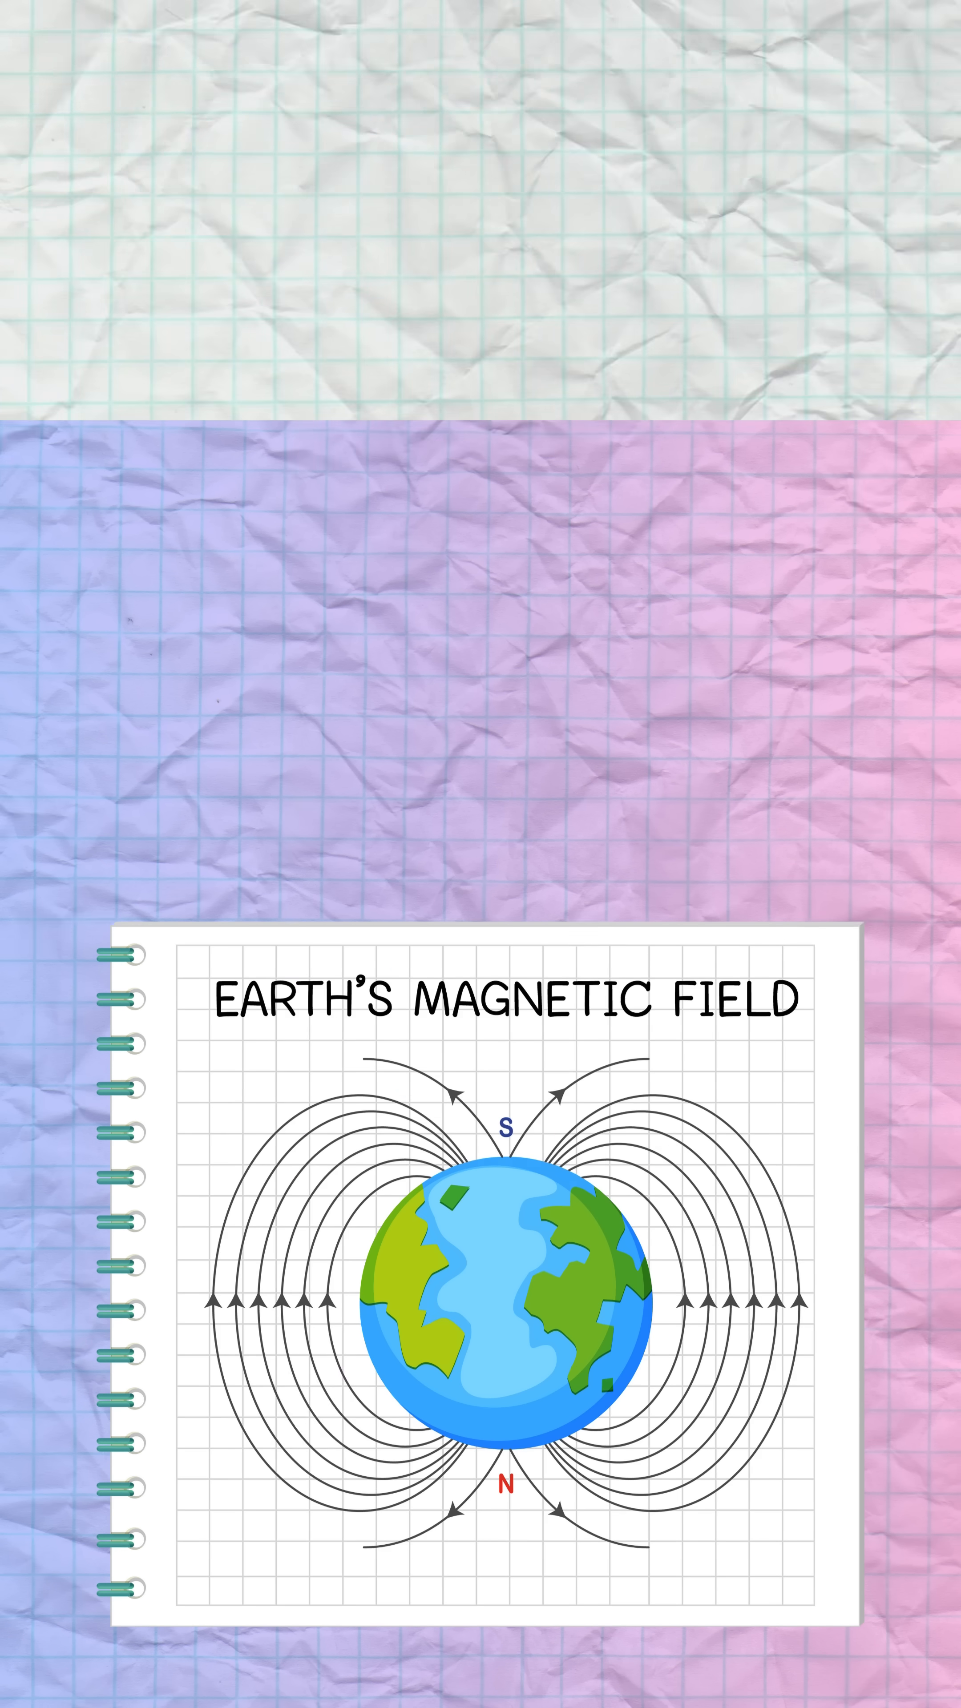